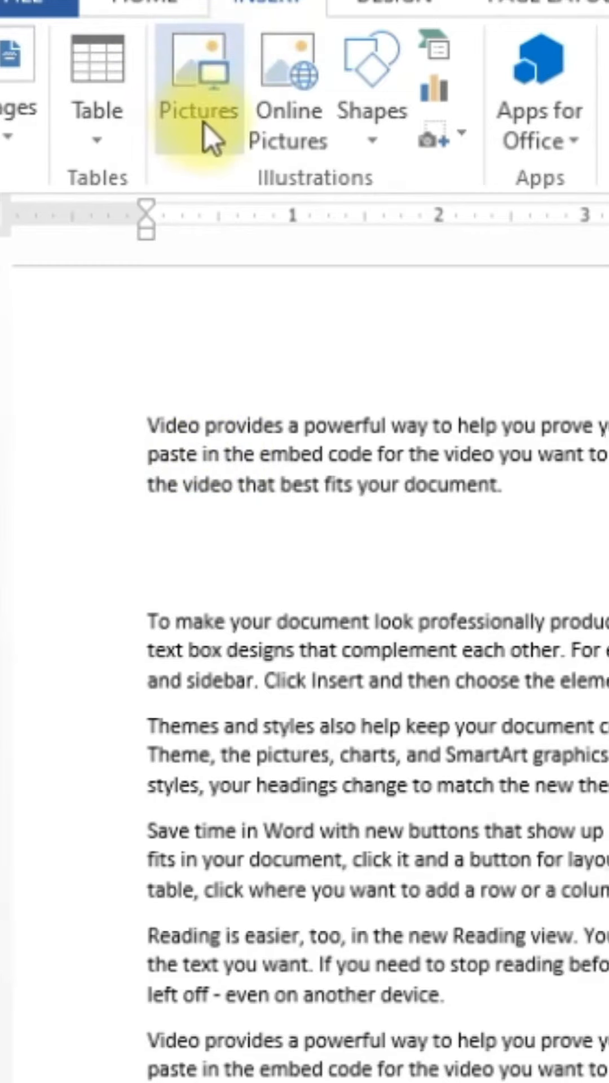
Begin inserting a picture from this computer and browse down through the Photos folder.
click(198, 68)
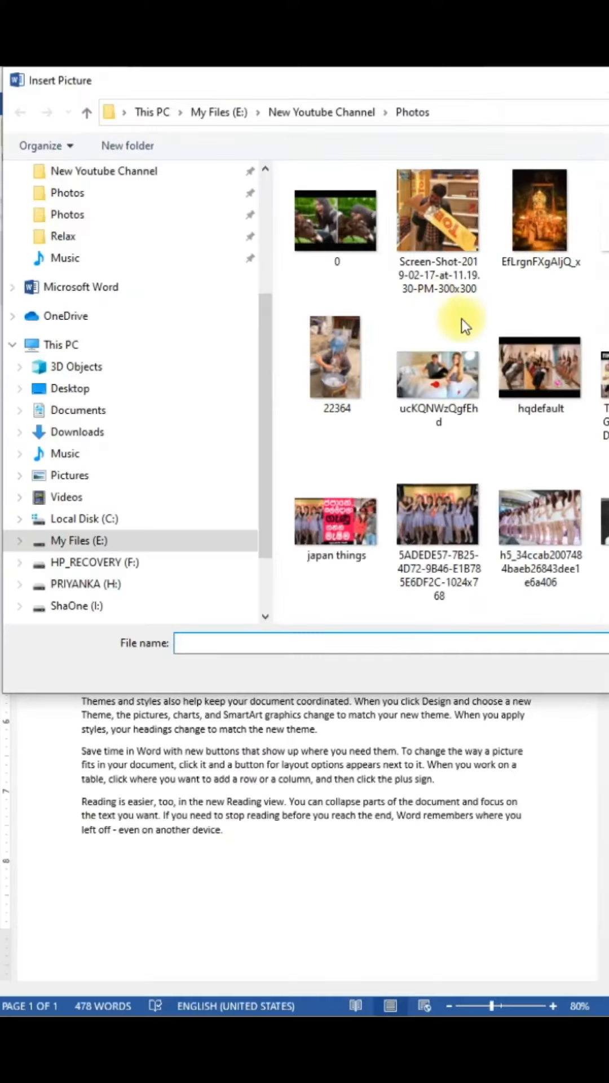
scroll(down, 3)
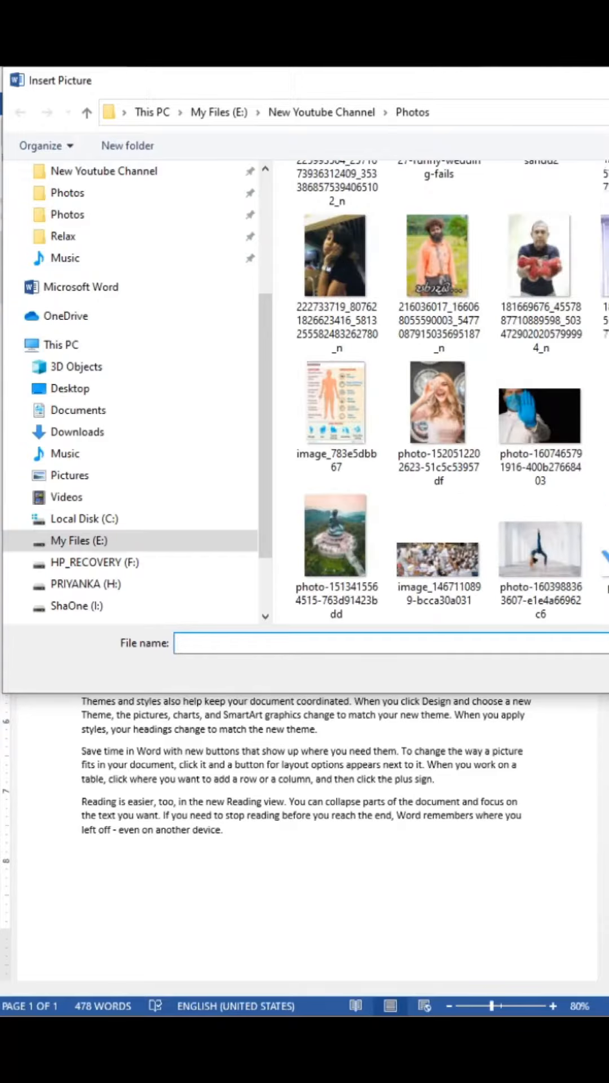
scroll(down, 3)
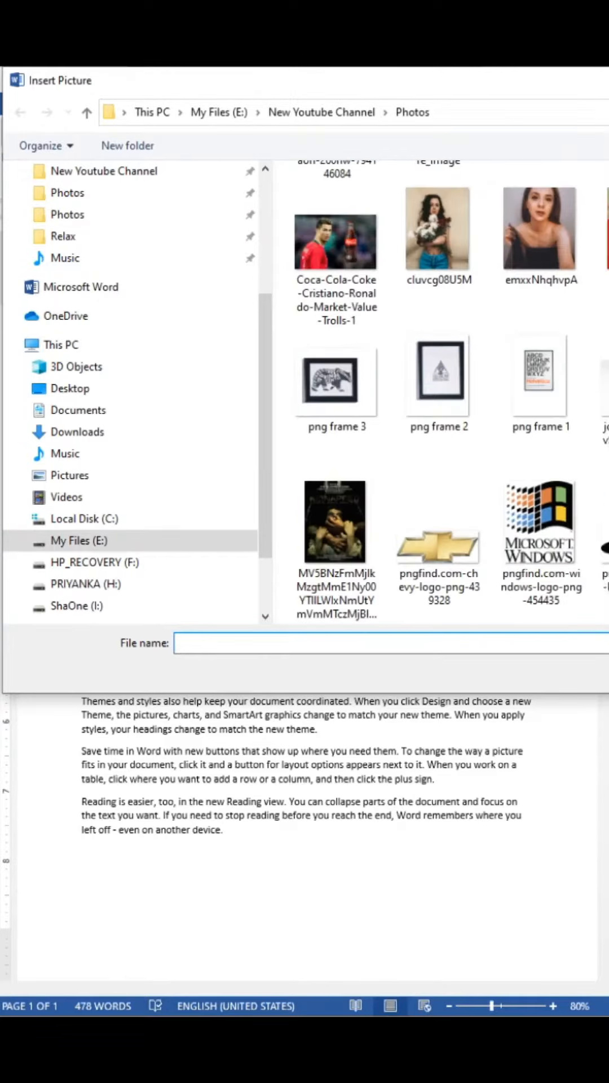
scroll(down, 3)
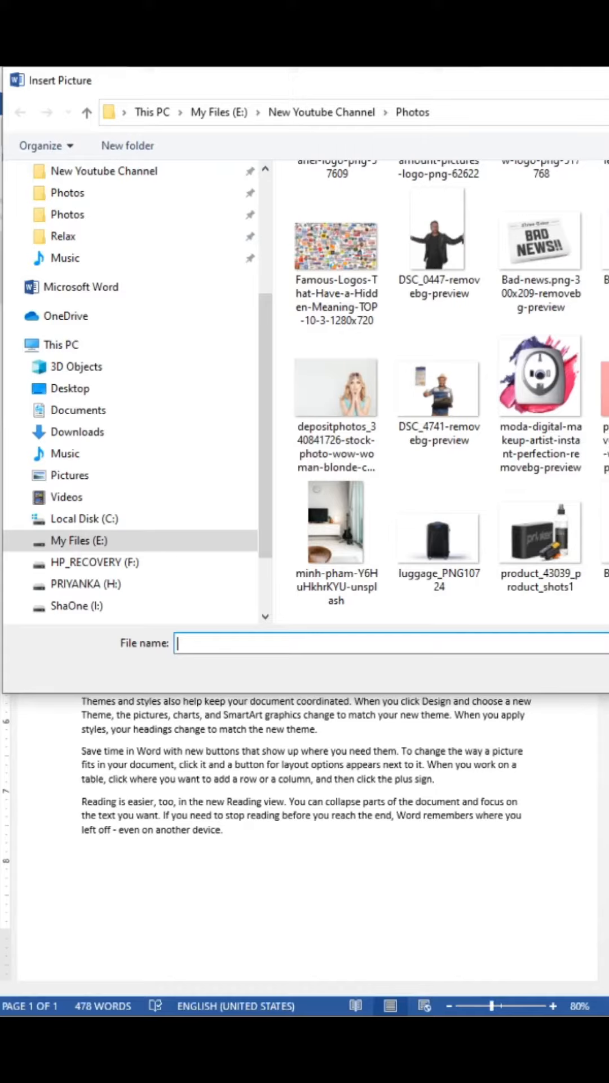
Insert the 'pretty-amazed-overjoyed-woman-with-red-nails-lipstick' cutout photo by file name into the document.
text(pretty-amazed-overjoyed-woman-with-red-nails-lipstick-recieves-positive-news_273609-1)
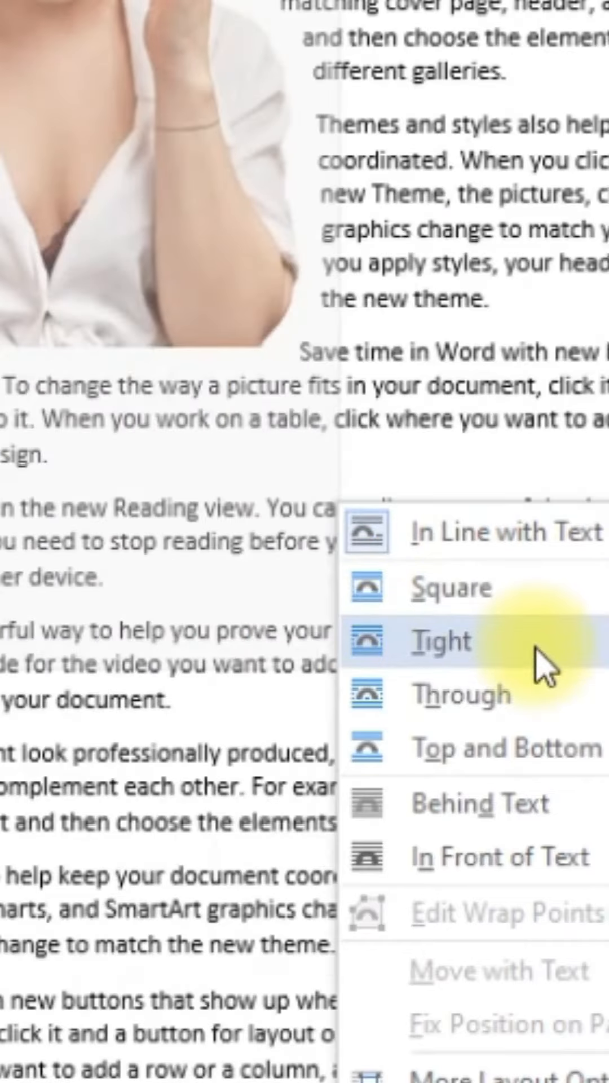
Apply Tight wrapping and move the woman's picture mid-page so paragraphs flow around her outline.
click(443, 638)
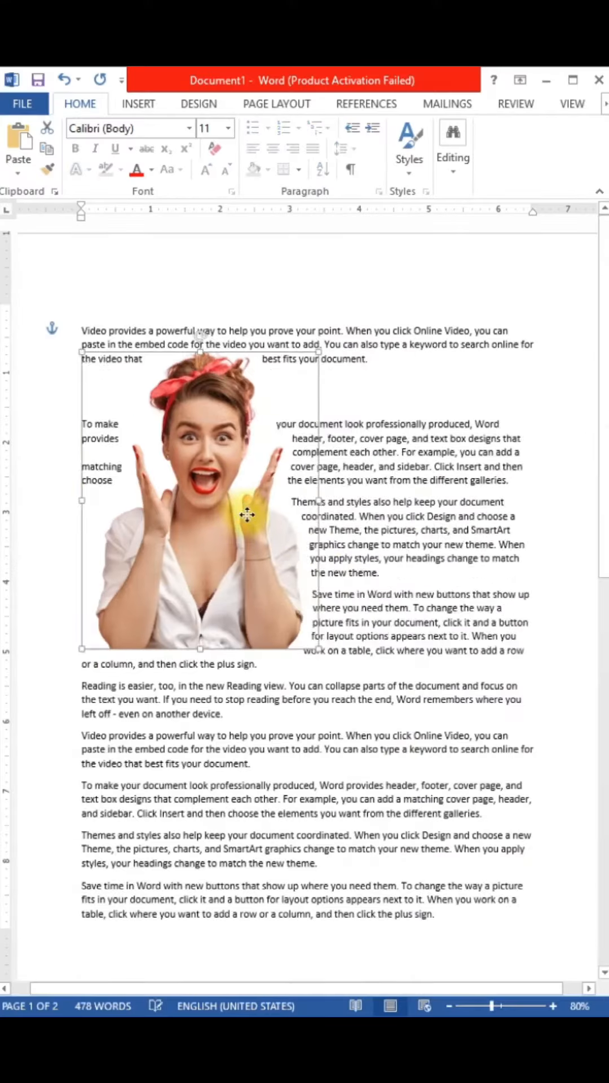
drag(247, 514, 303, 608)
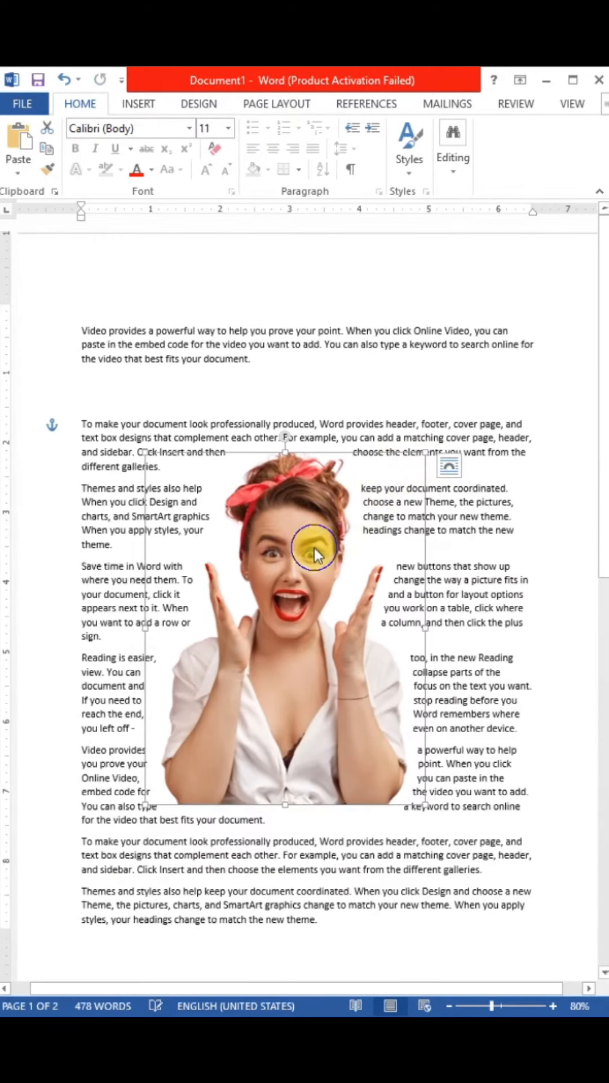
right_click(314, 549)
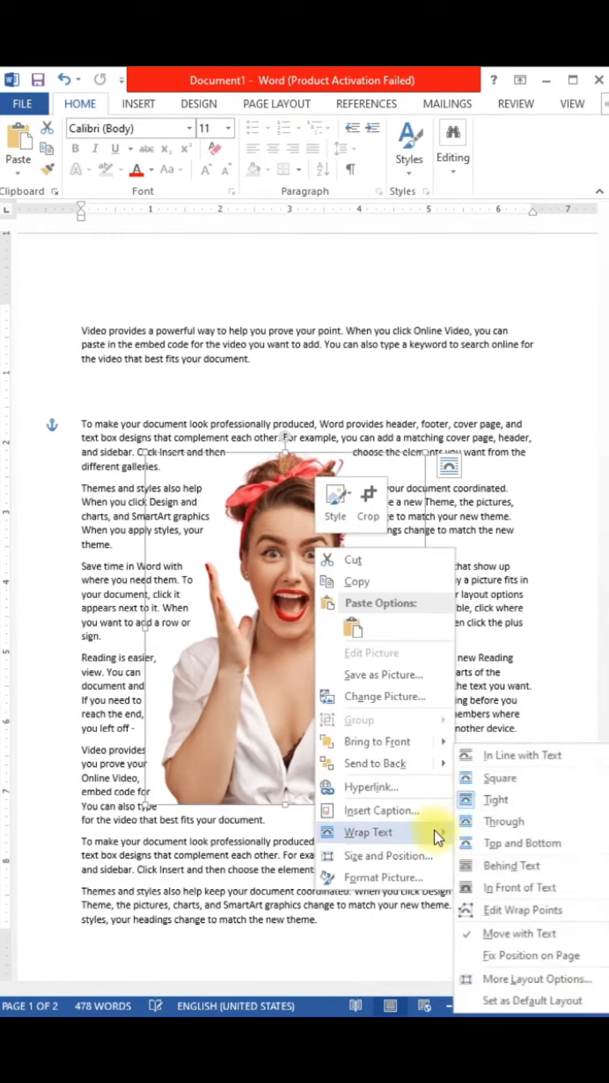